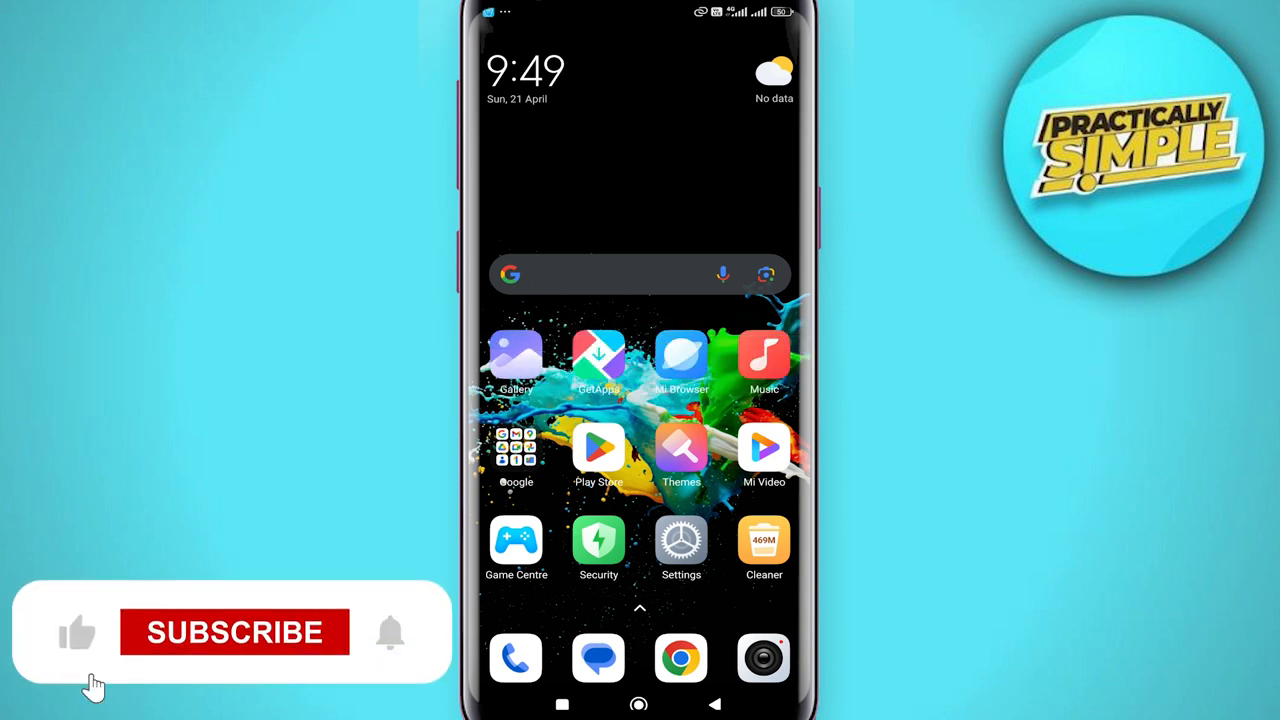
# Launch WA Business, open Zong's contact info and its Media visibility setting.
pyautogui.click(234, 632)
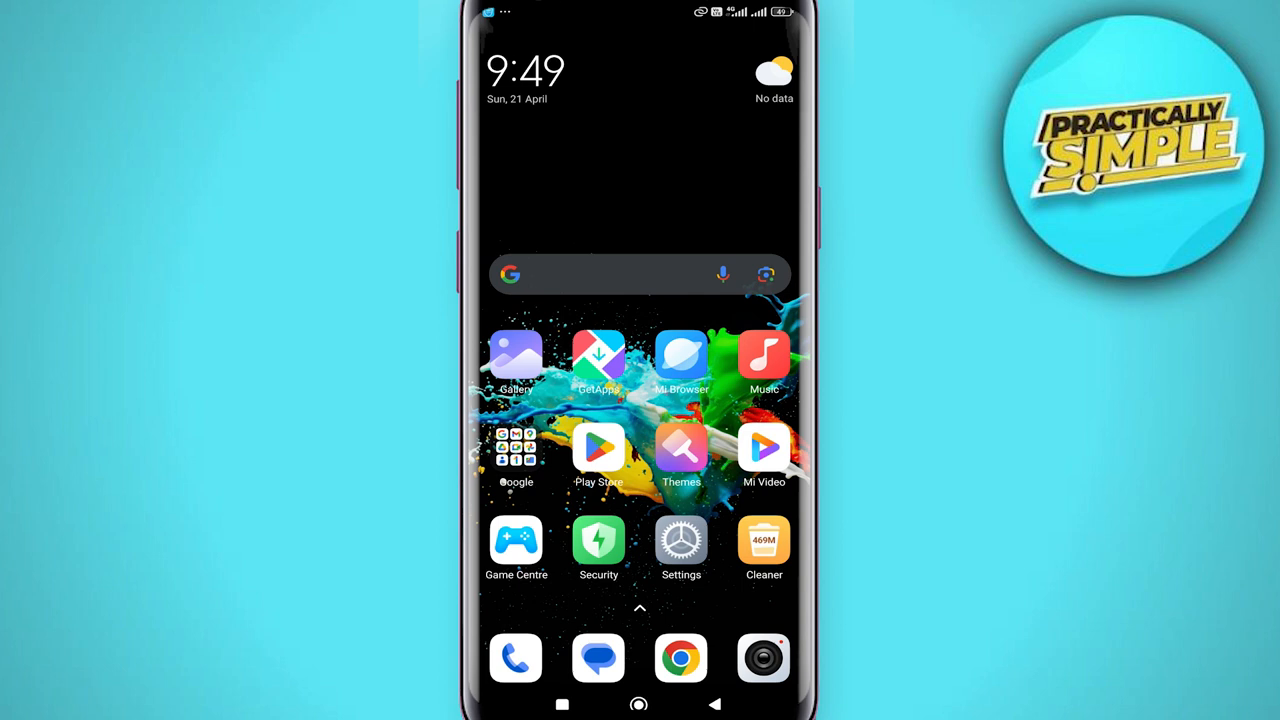
pyautogui.hscroll(-3)
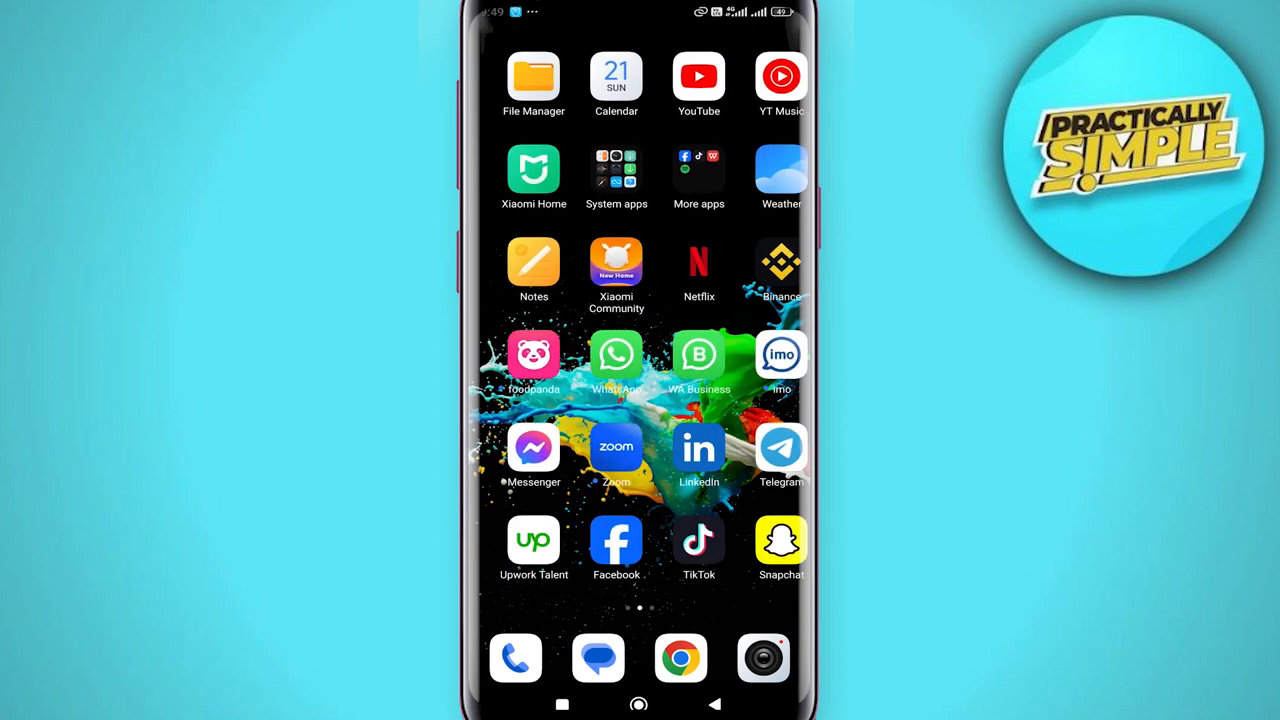
pyautogui.click(616, 355)
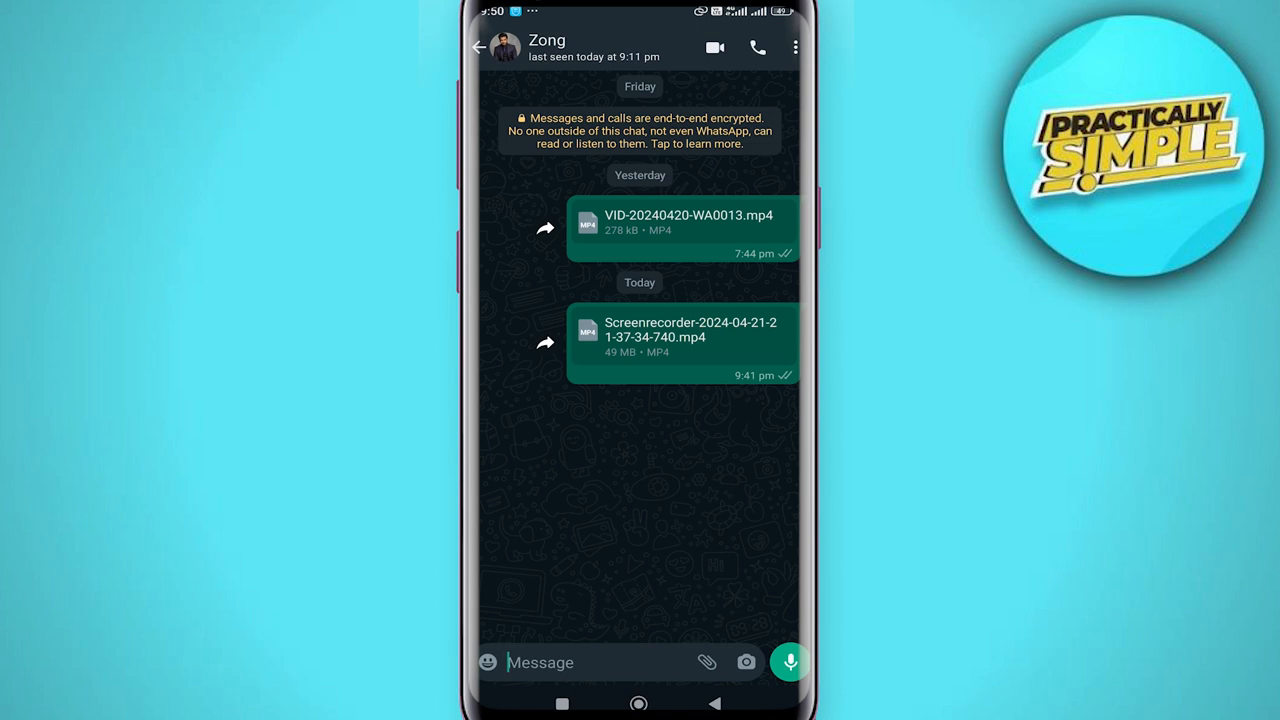
pyautogui.click(547, 47)
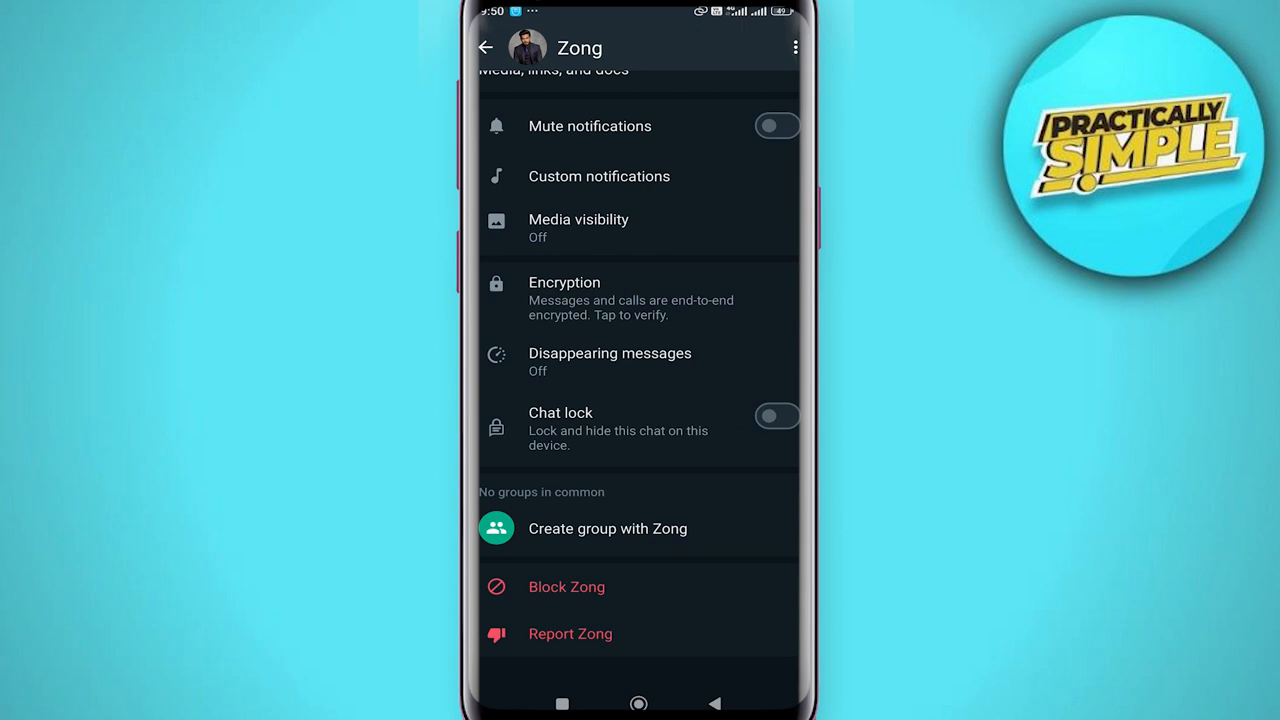
pyautogui.click(578, 225)
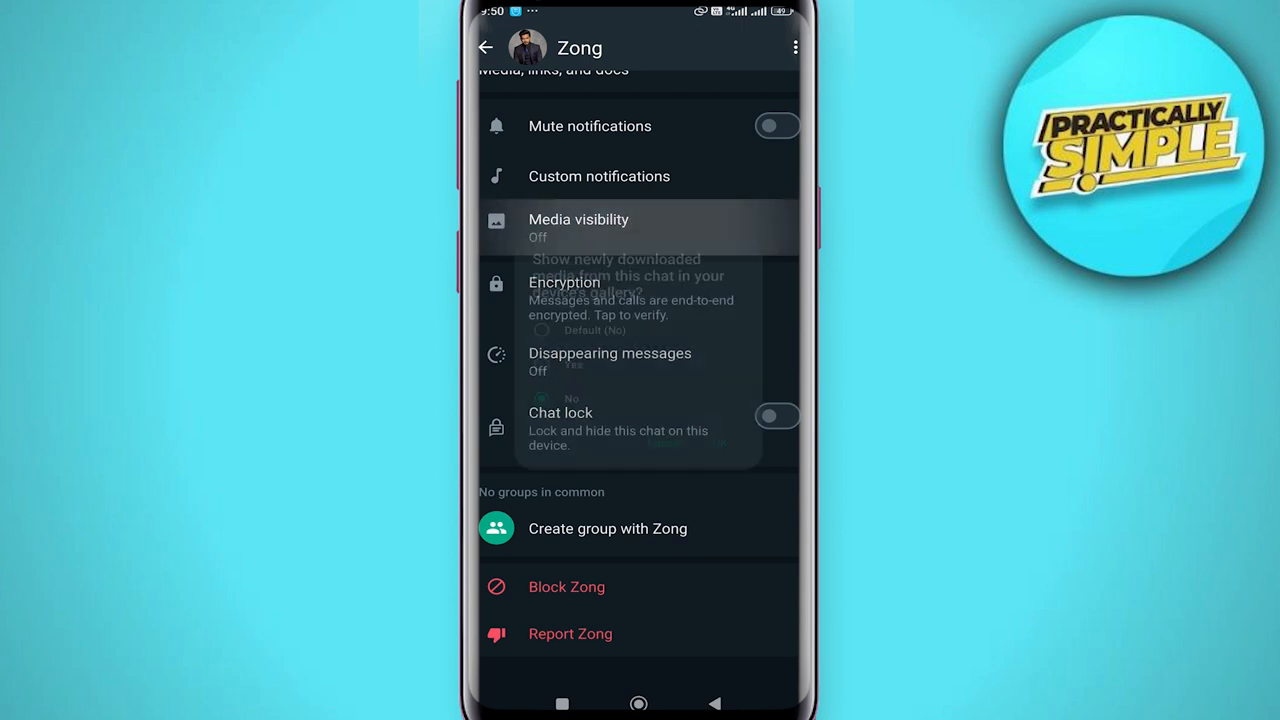
# Set Zong chat media visibility to No and confirm with OK.
pyautogui.click(578, 227)
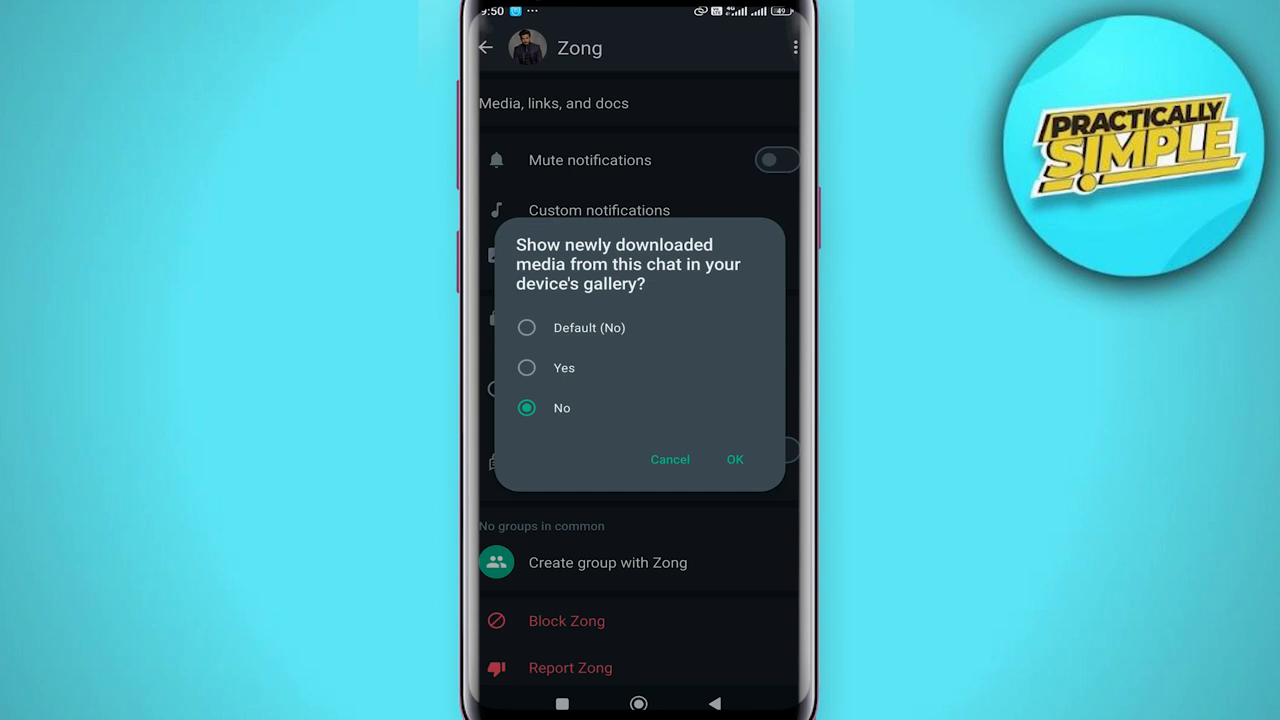
pyautogui.click(734, 459)
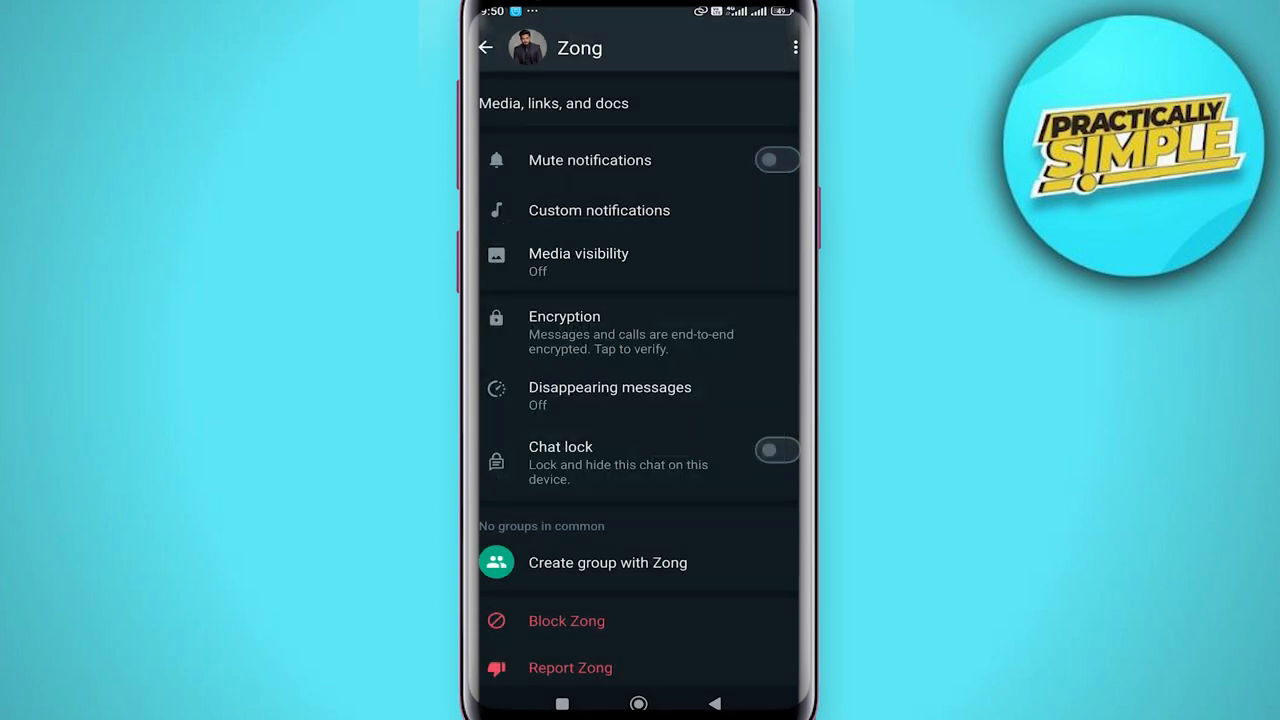
# Go back to the Chats list and choose Settings from the three-dot menu.
pyautogui.click(485, 47)
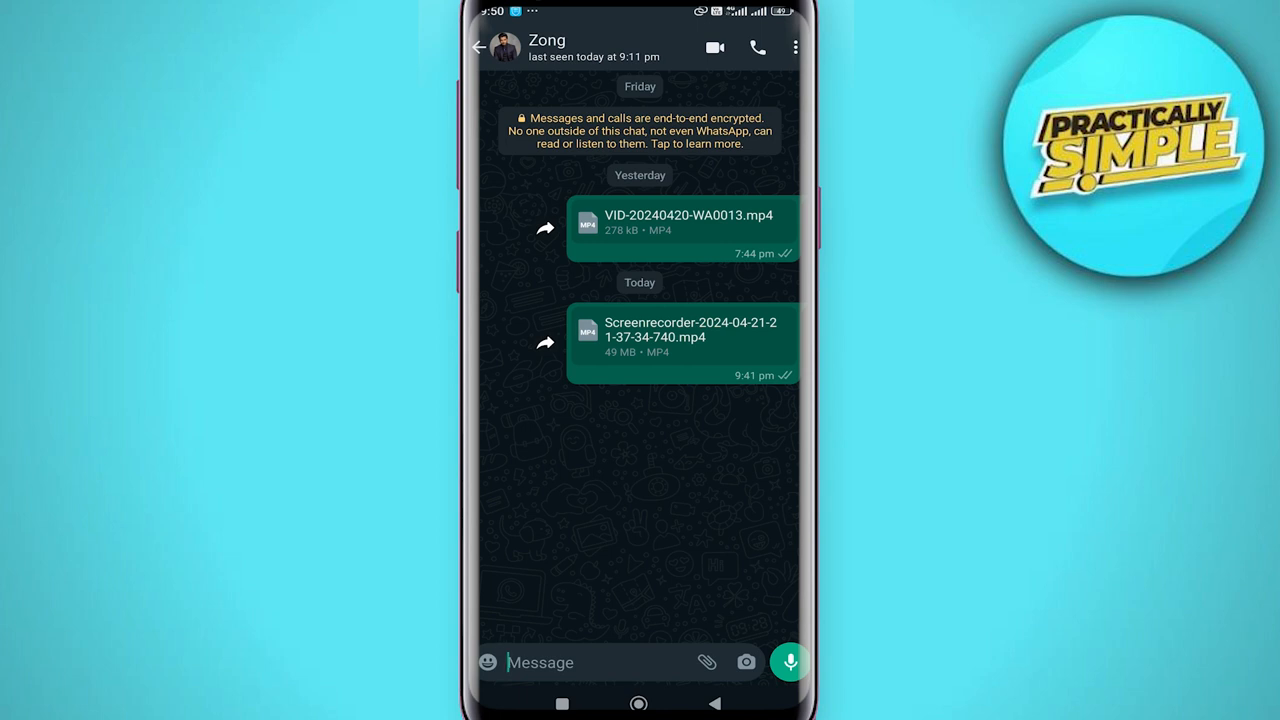
pyautogui.click(478, 47)
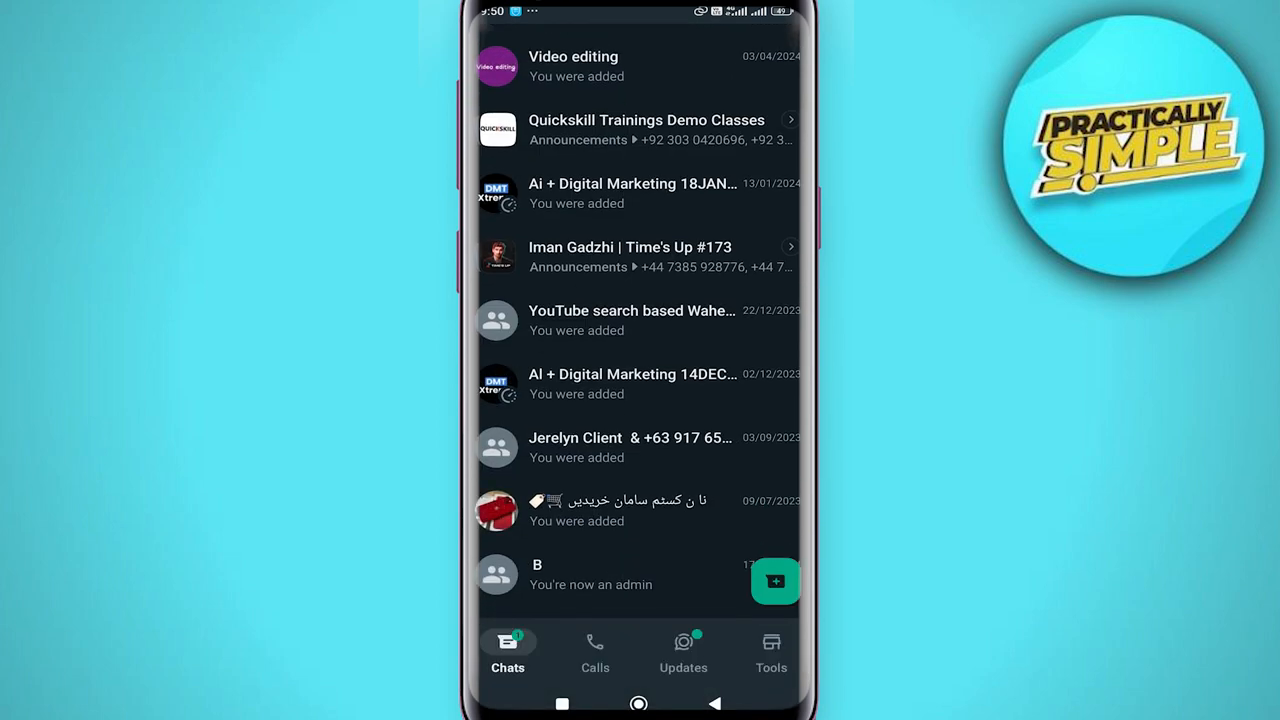
pyautogui.click(794, 47)
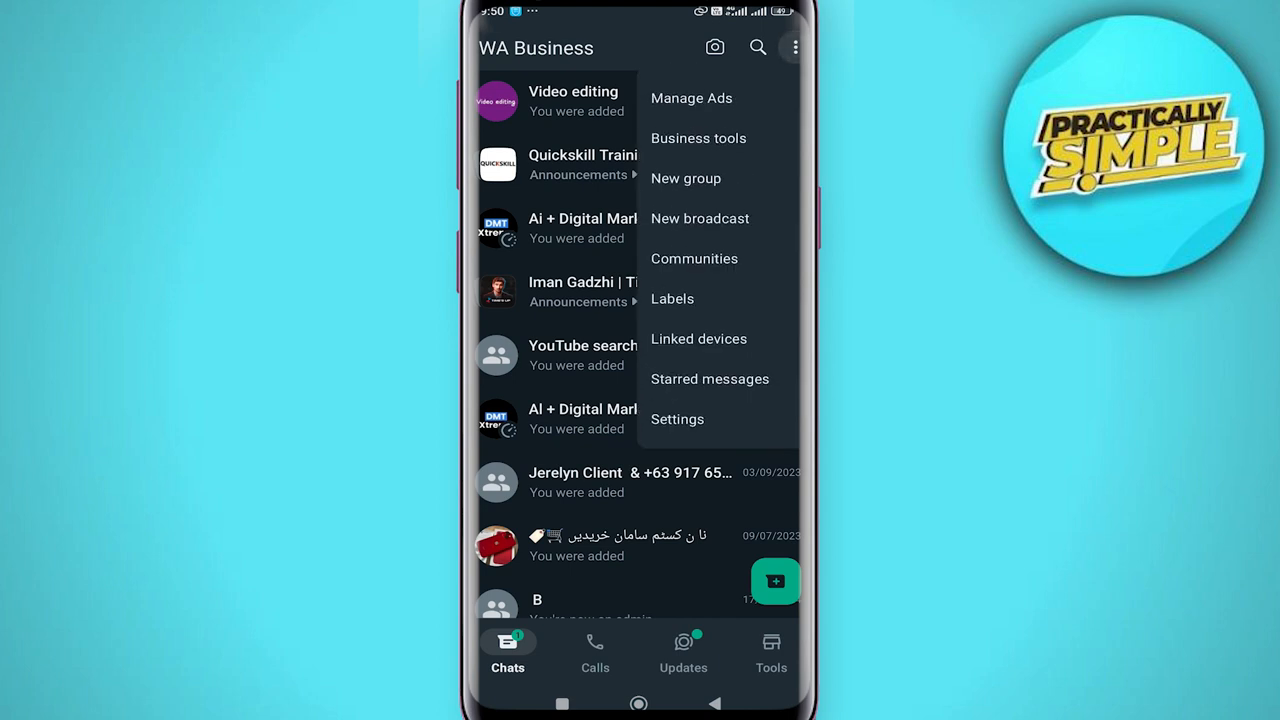
pyautogui.click(677, 419)
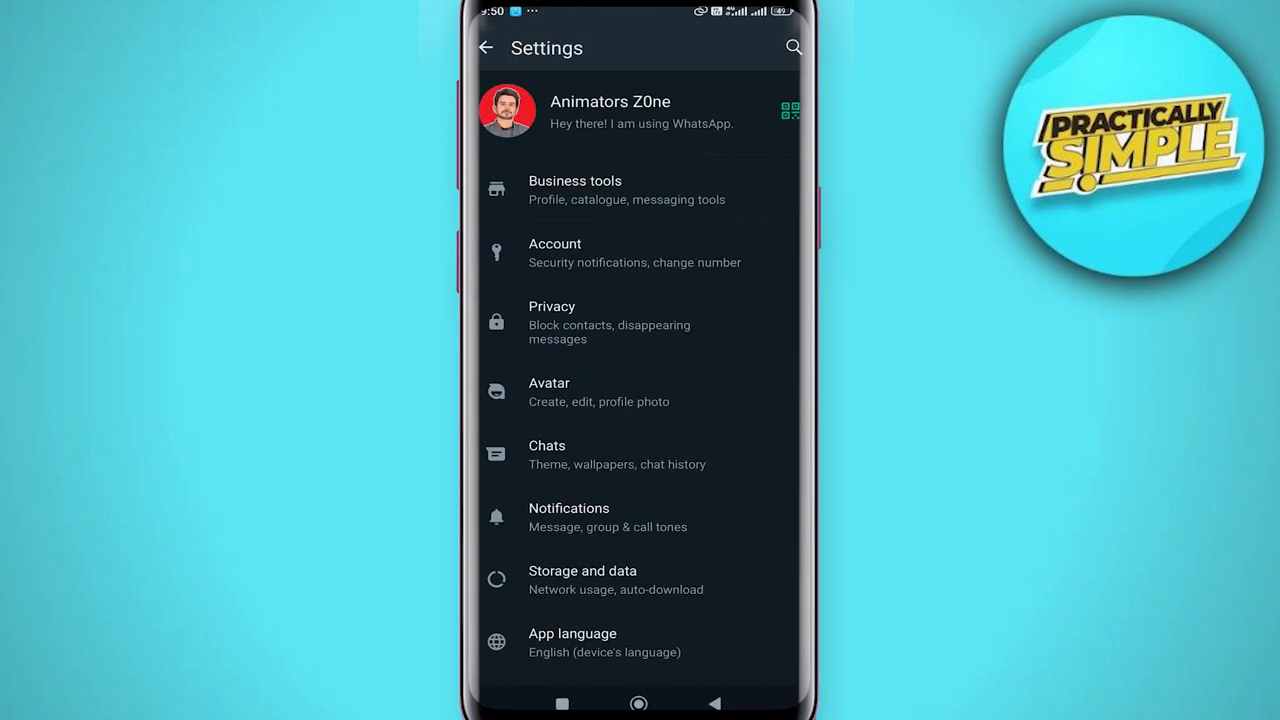